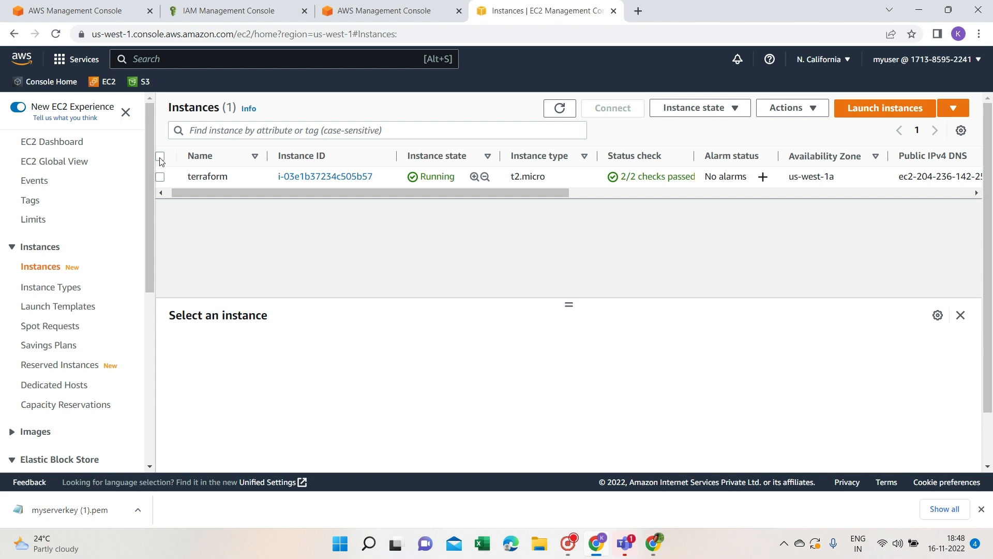
# Connect to the running terraform instance with an EC2 Instance Connect terminal session.
pyautogui.click(160, 176)
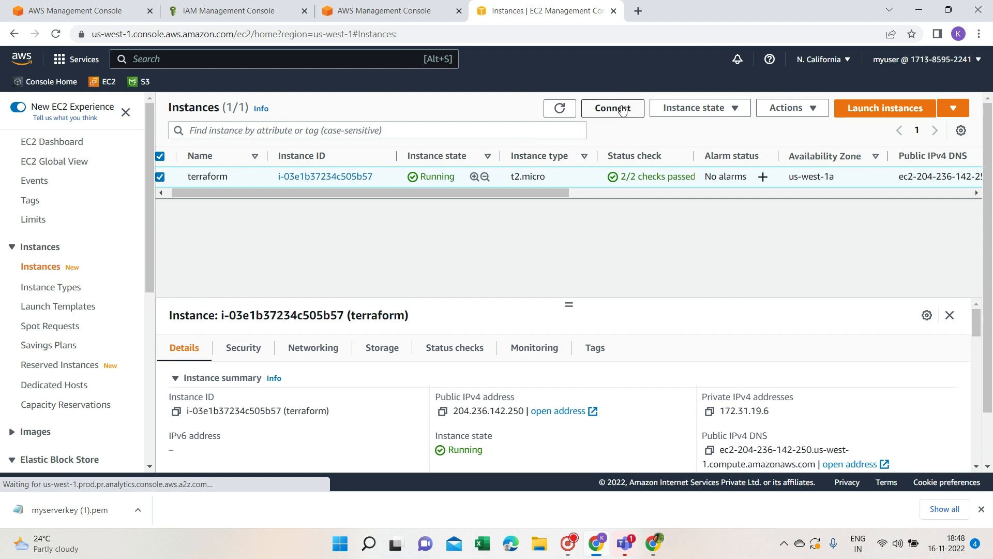
pyautogui.click(612, 108)
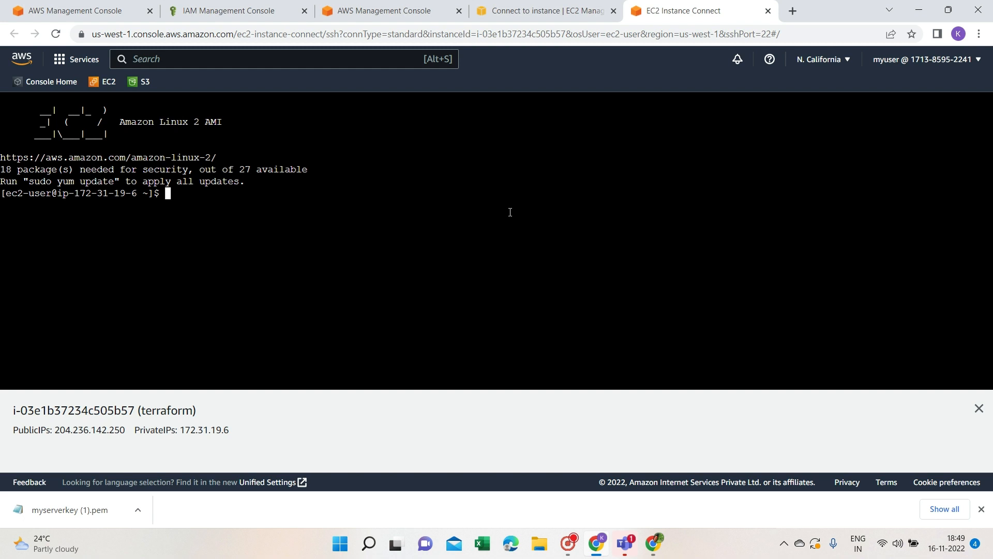
# Become the root user on the instance with sudo su -.
pyautogui.write('ap')
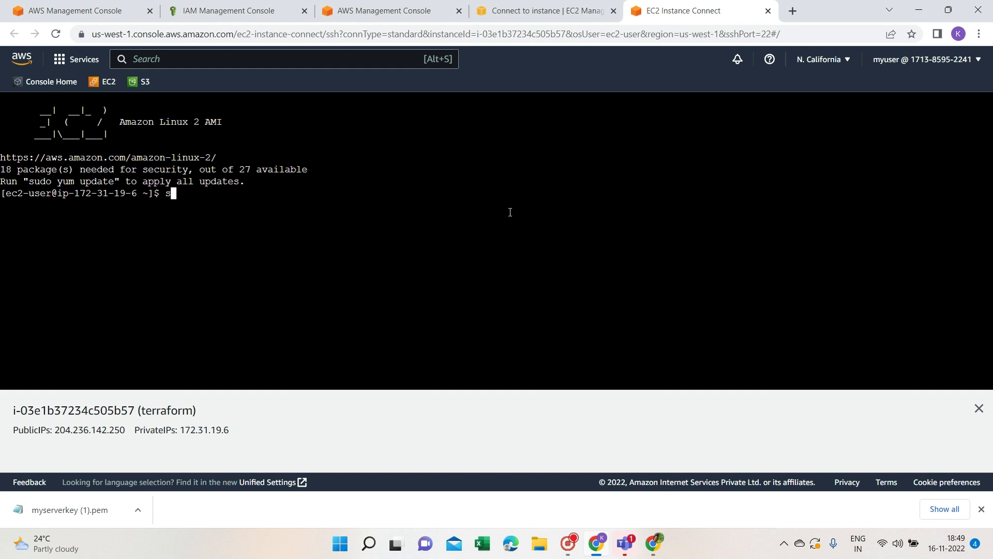
pyautogui.write('udo')
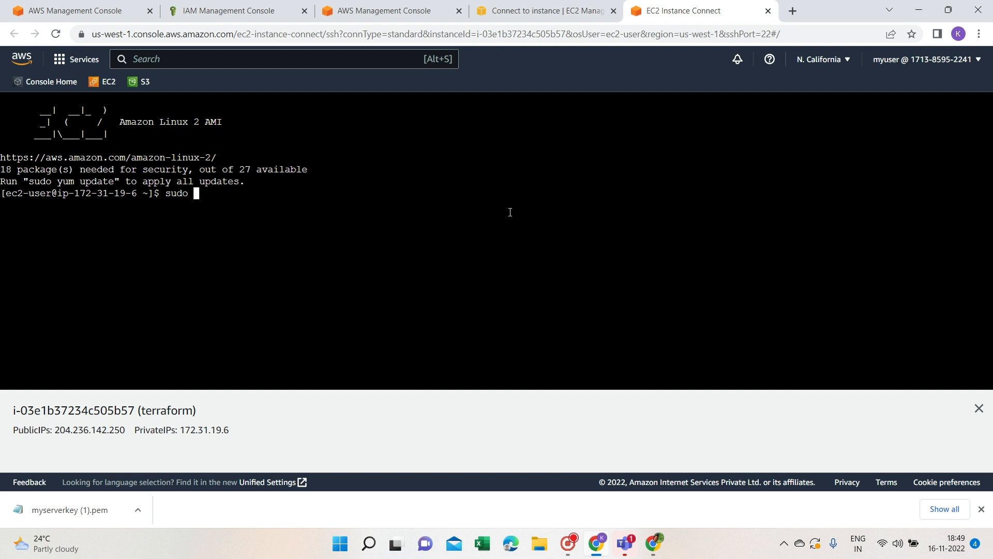
pyautogui.write('su -')
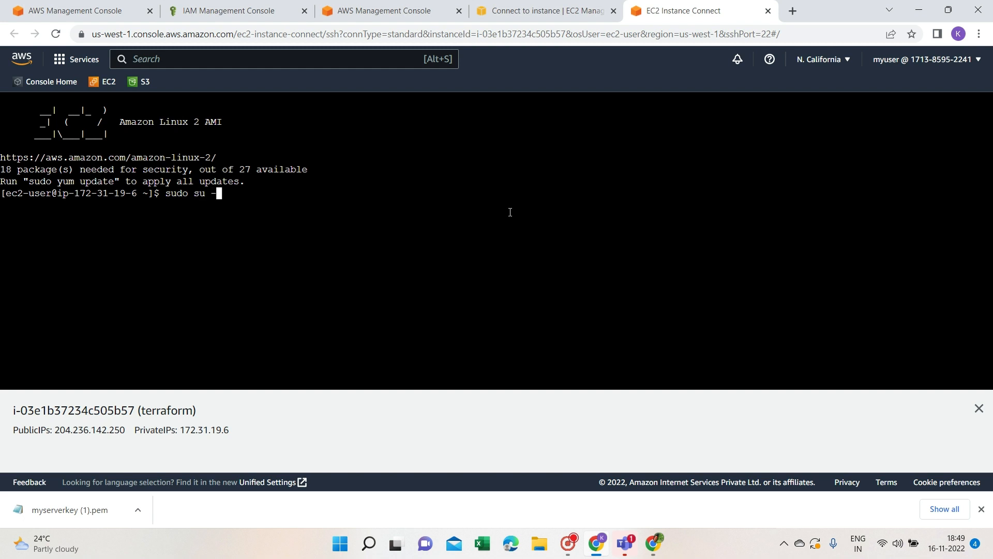
pyautogui.press('Return')
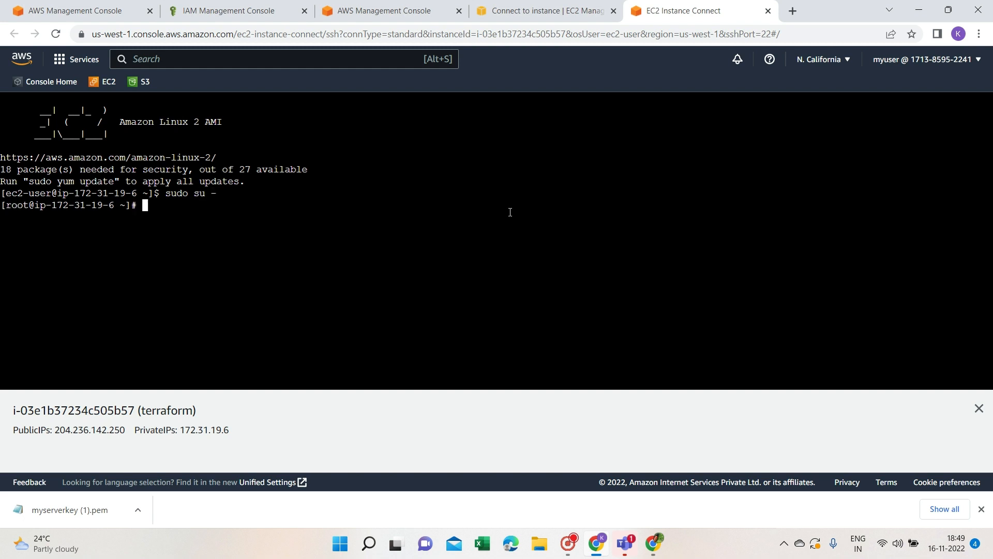
# Update all installed packages with yum update -y and let it finish.
pyautogui.write('yu')
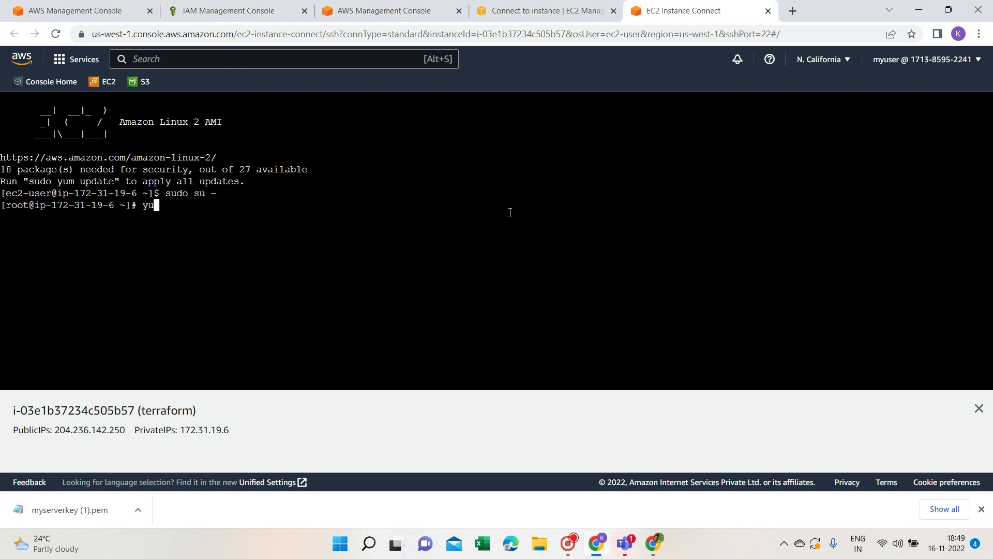
pyautogui.write('m update')
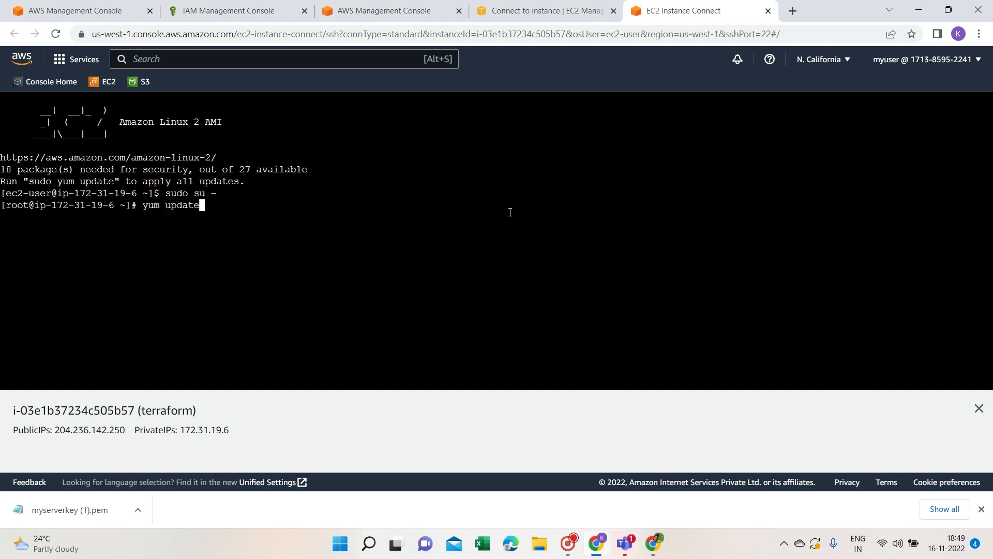
pyautogui.write('-y')
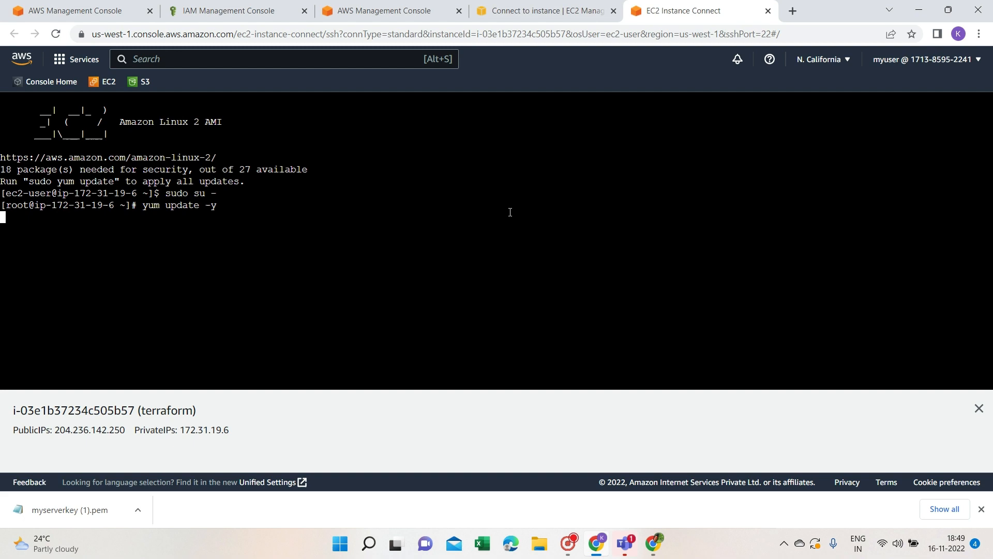
pyautogui.press('Return')
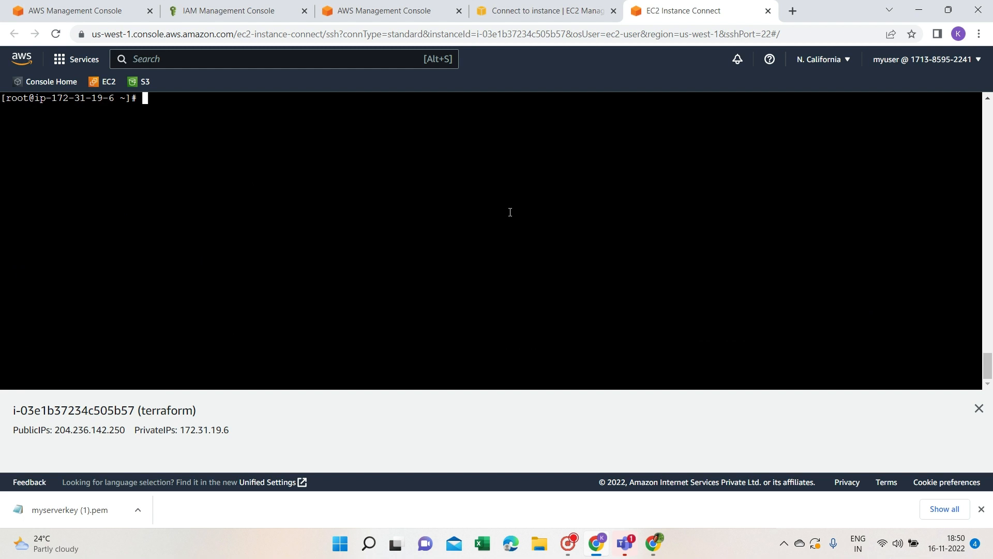
# Attempt yum install terraform, which reports no terraform package available.
pyautogui.write('yum install')
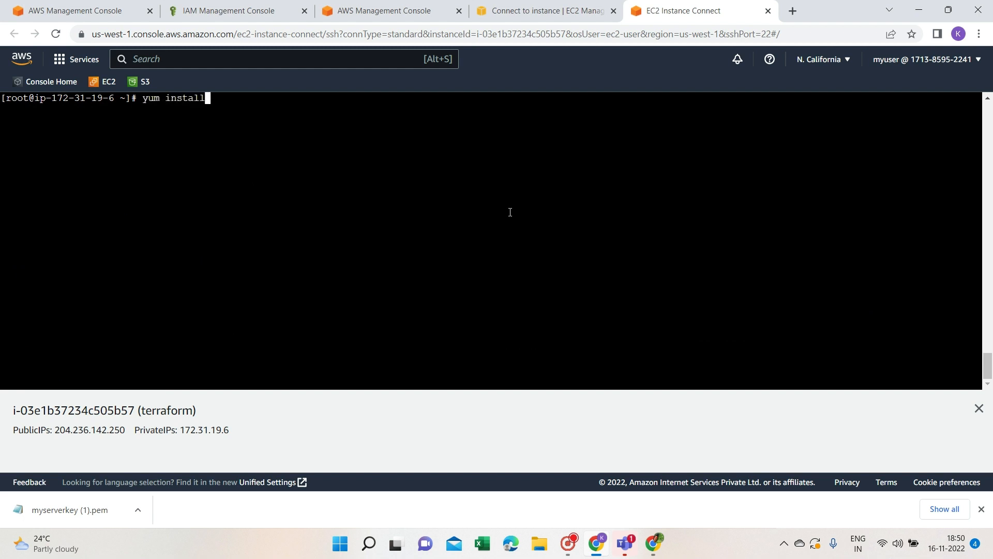
pyautogui.write('terraform')
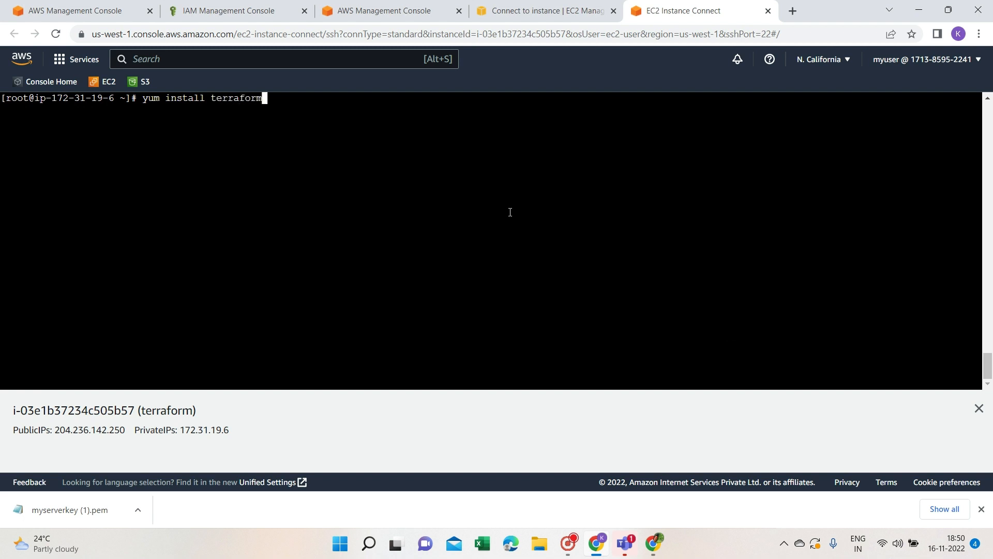
pyautogui.press('Return')
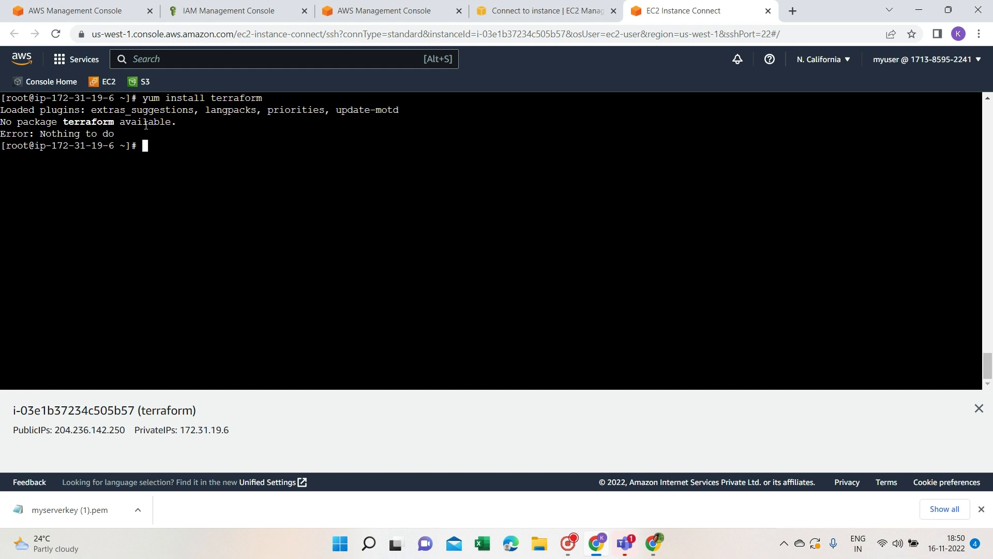
pyautogui.moveTo(198, 142)
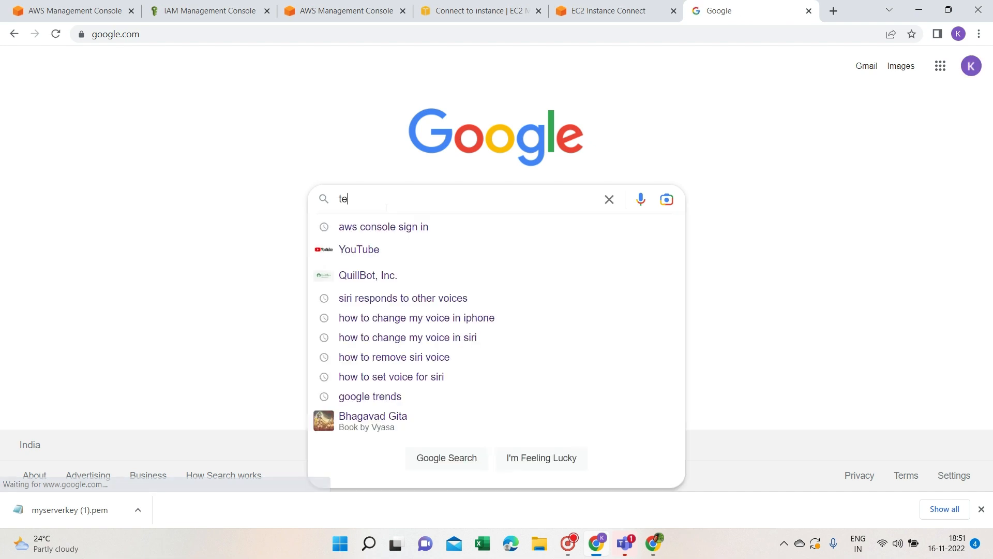
# Search Google for 'terraform download' and land on the Terraform by HashiCorp site.
pyautogui.write('terraform download')
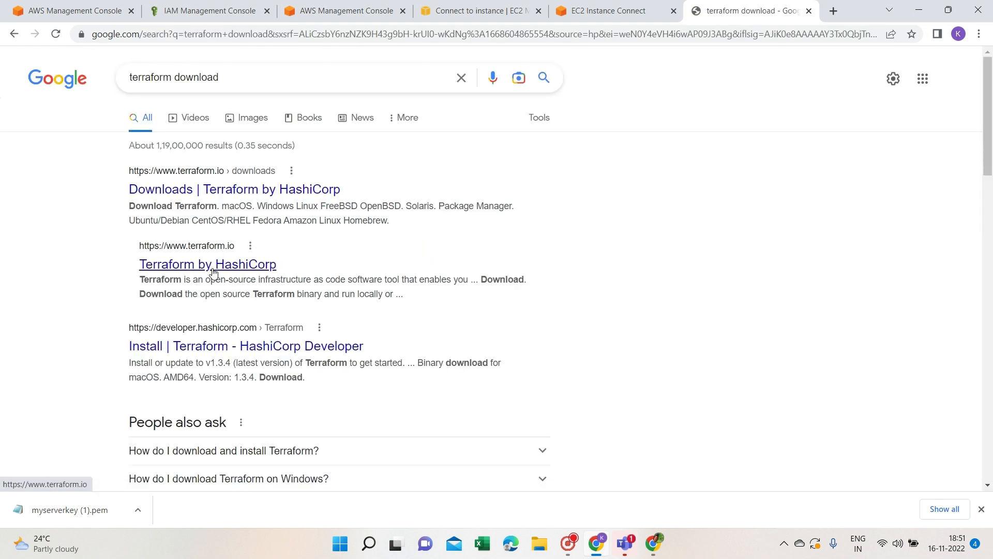
pyautogui.click(207, 264)
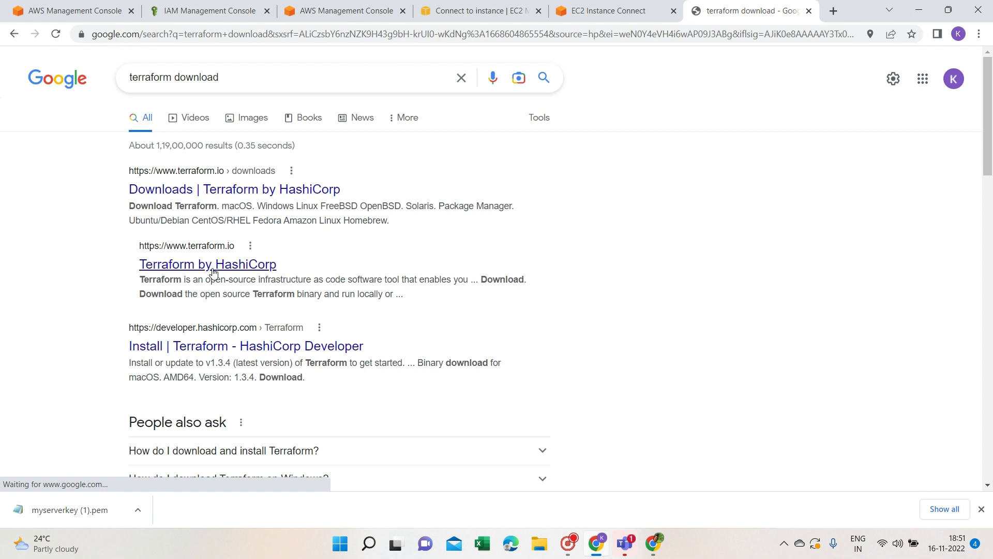
pyautogui.click(207, 264)
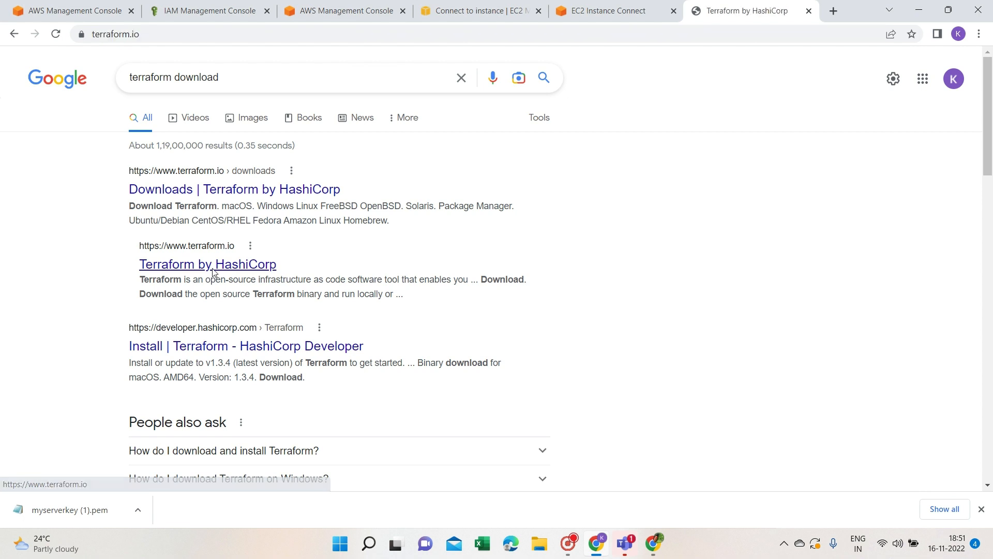
pyautogui.click(207, 264)
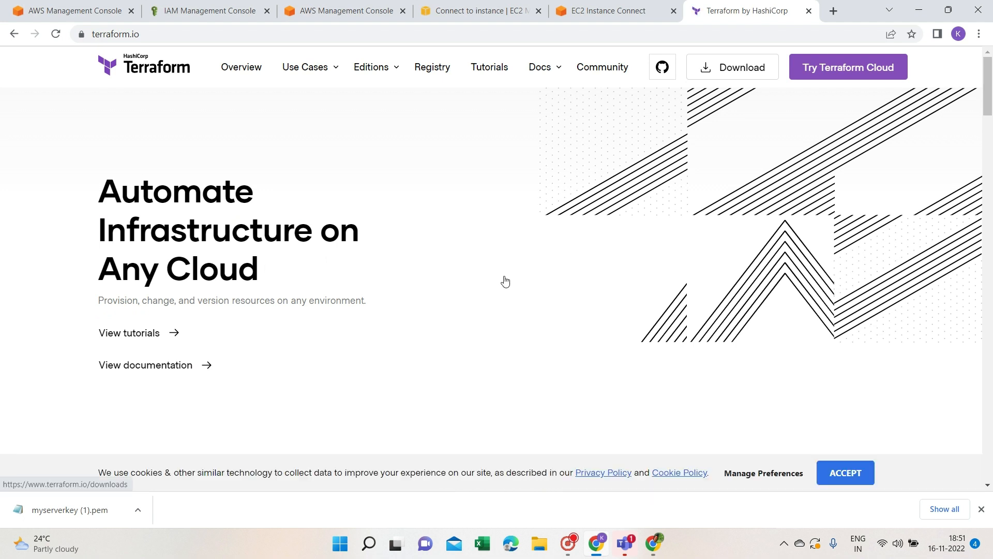
# Reach the open source Terraform install page from the Download navigation.
pyautogui.click(732, 67)
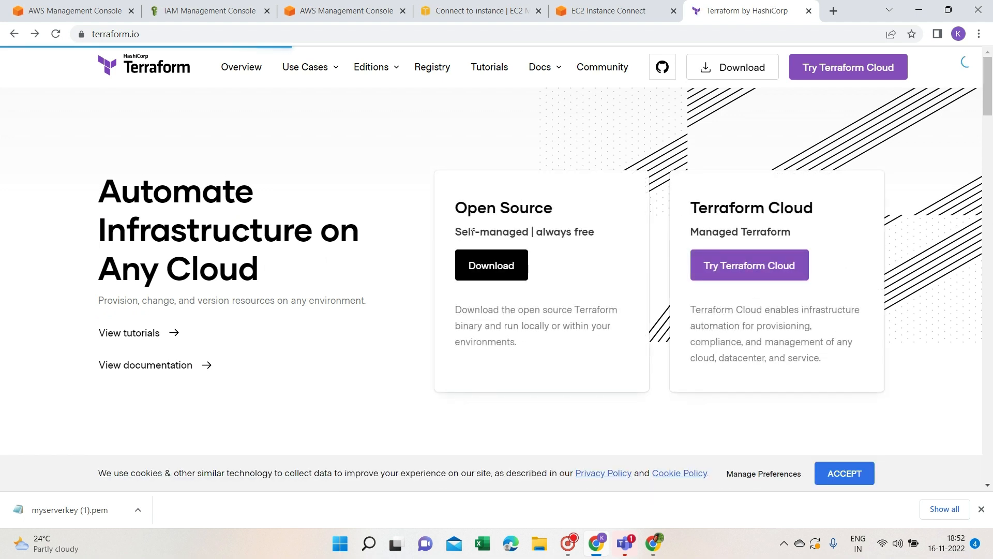
pyautogui.click(490, 265)
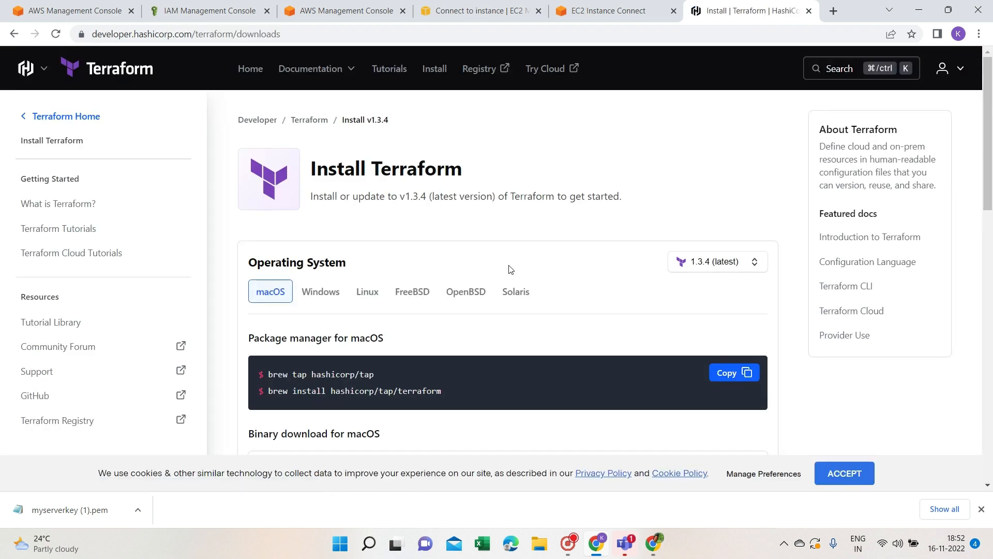
pyautogui.moveTo(292, 275)
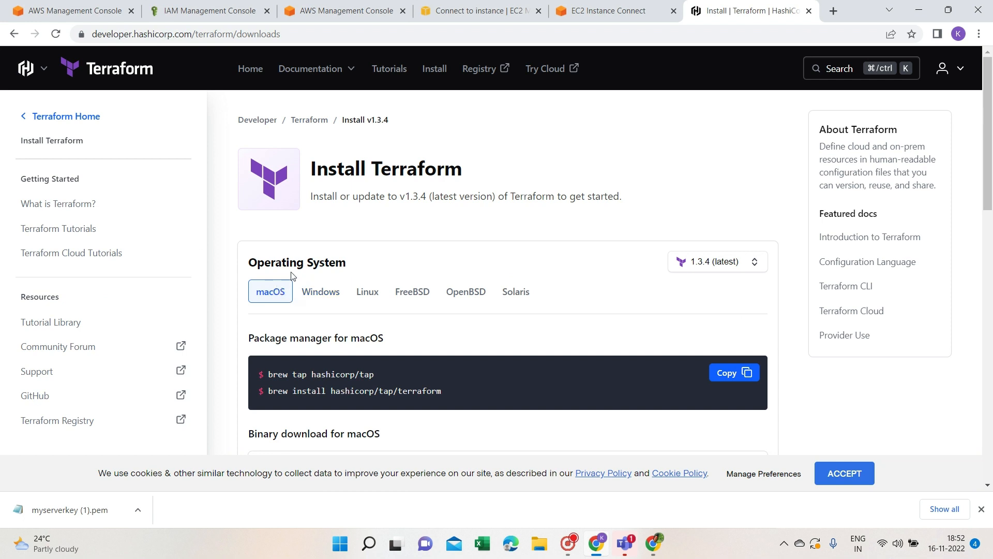
pyautogui.moveTo(239, 329)
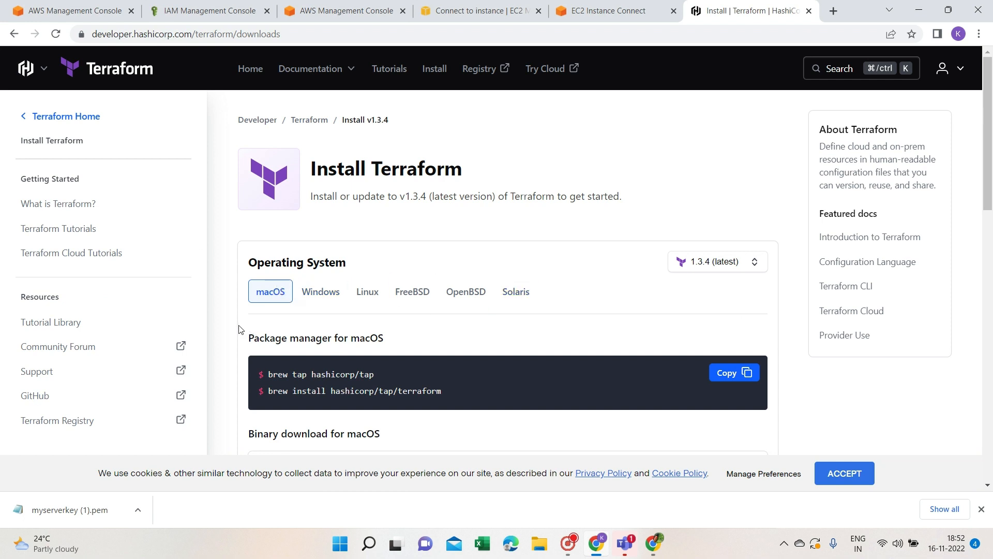
pyautogui.moveTo(352, 312)
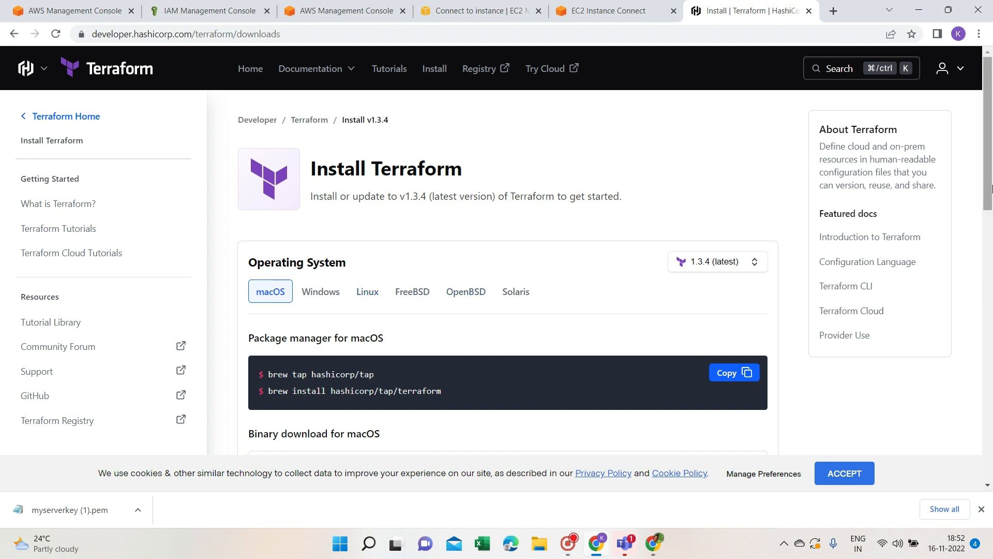
# Show the Amazon Linux yum install commands on the Terraform Linux install page.
pyautogui.scroll(-3)
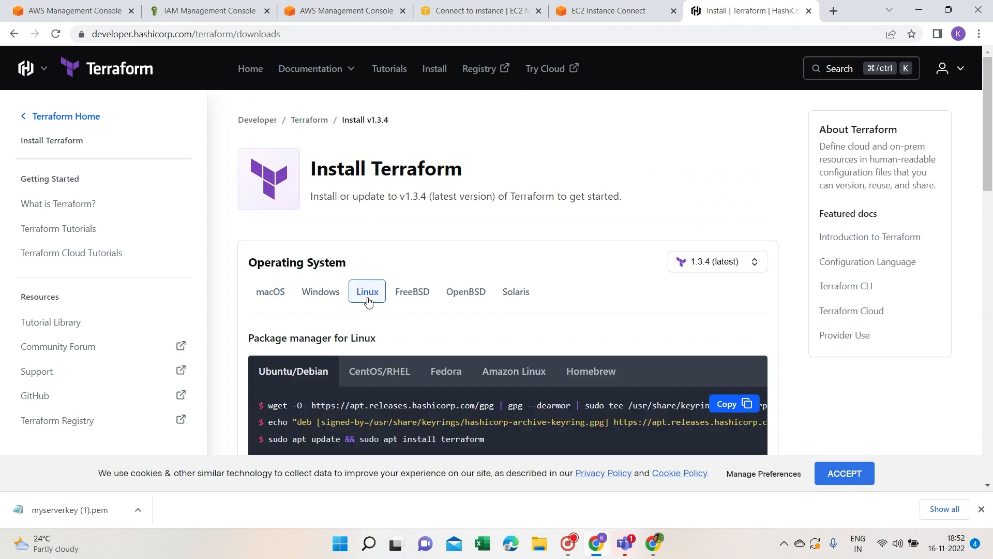
pyautogui.scroll(-3)
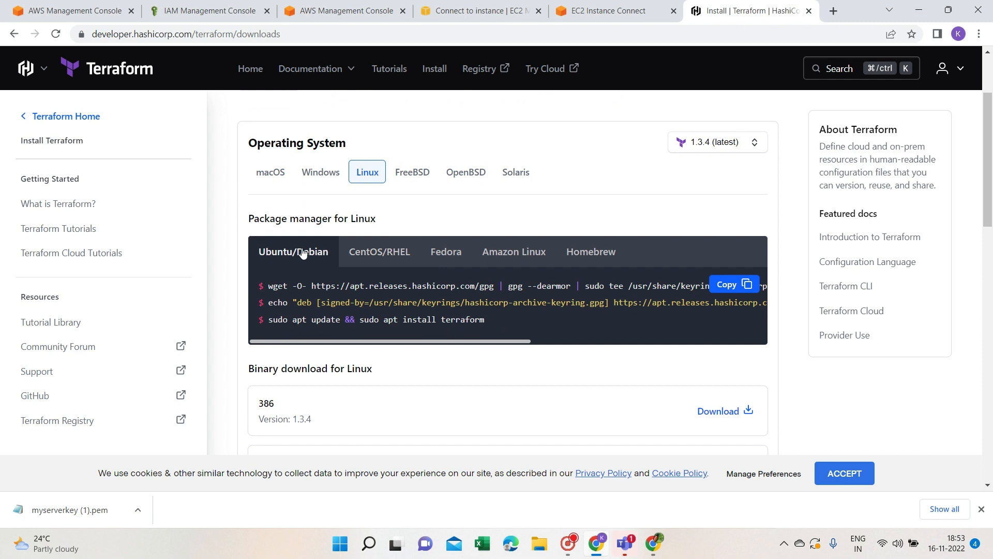
pyautogui.moveTo(590, 252)
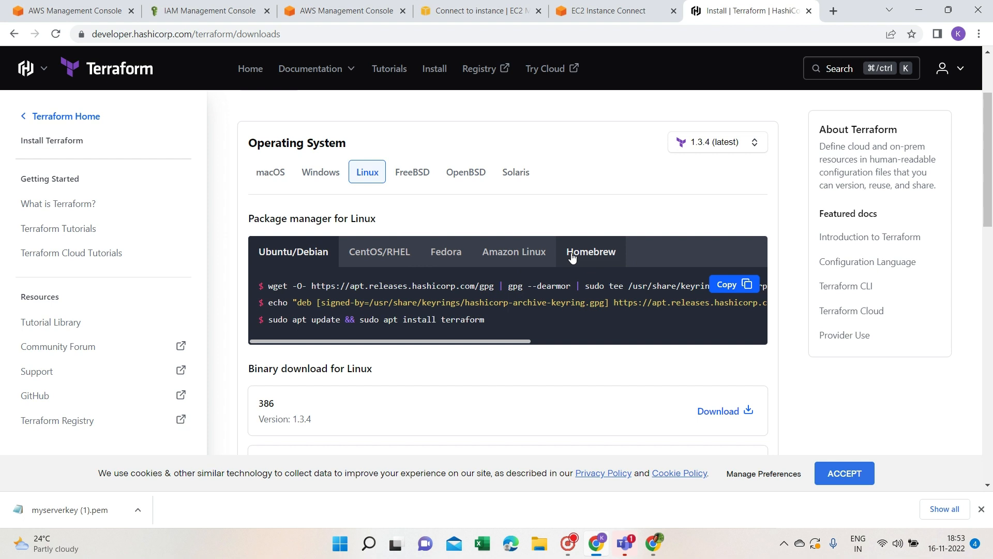
pyautogui.moveTo(513, 251)
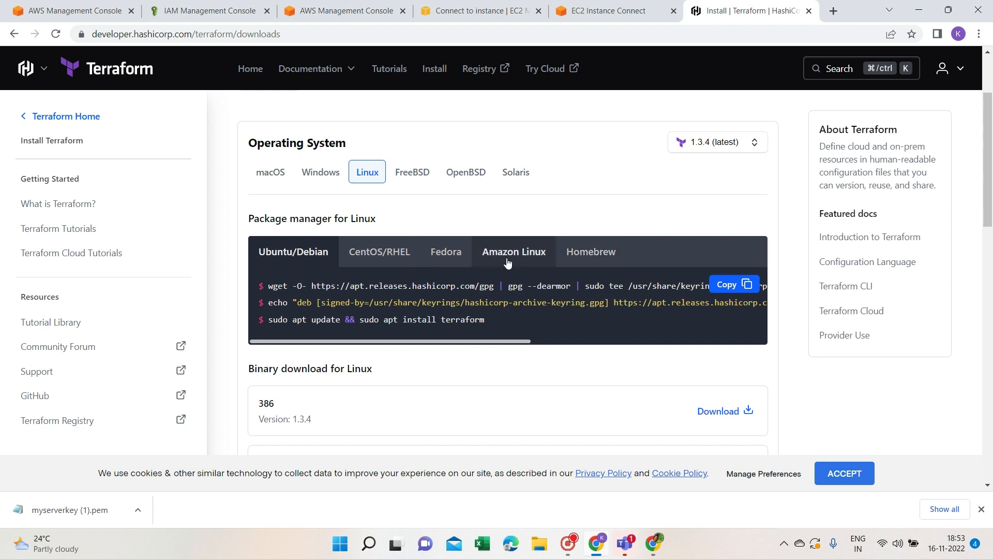
pyautogui.click(514, 252)
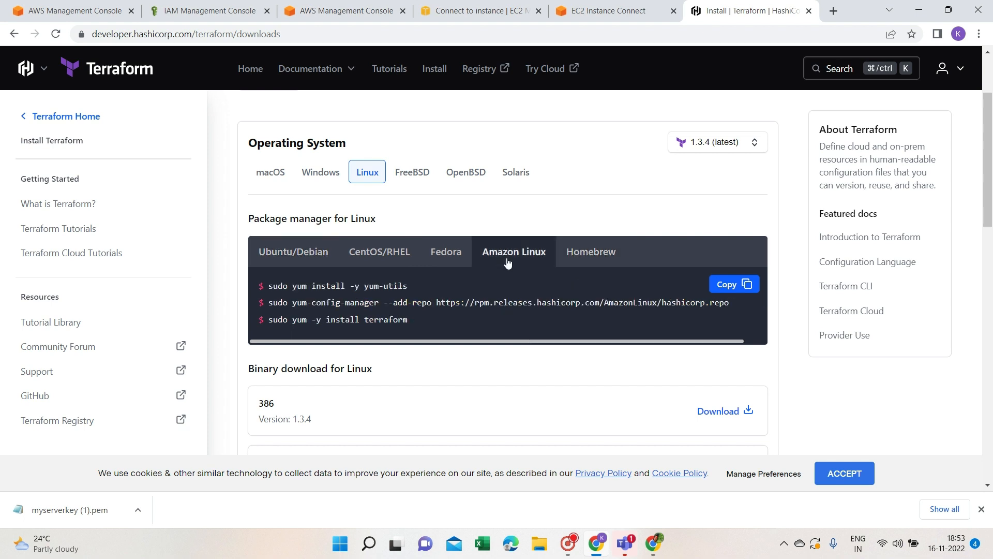
pyautogui.moveTo(871, 237)
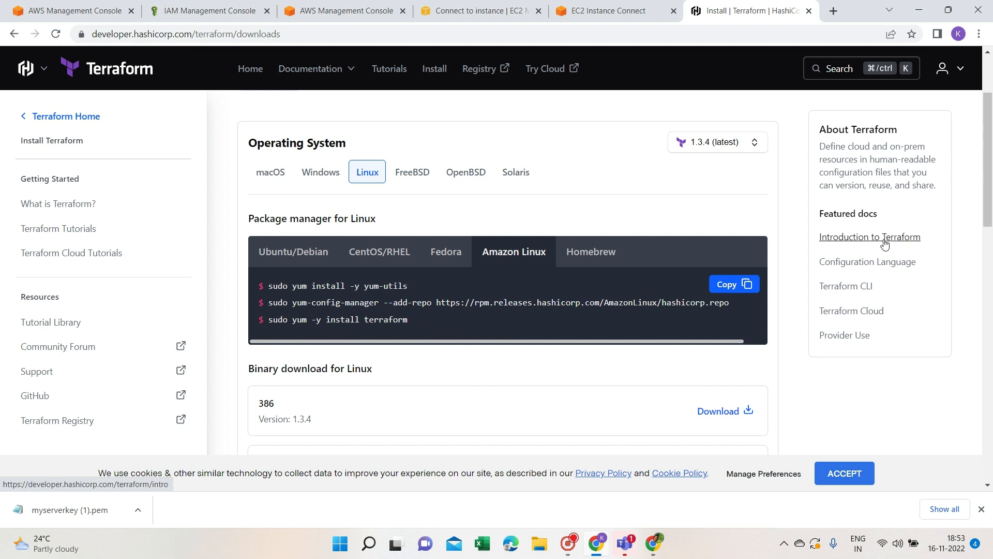
pyautogui.moveTo(579, 228)
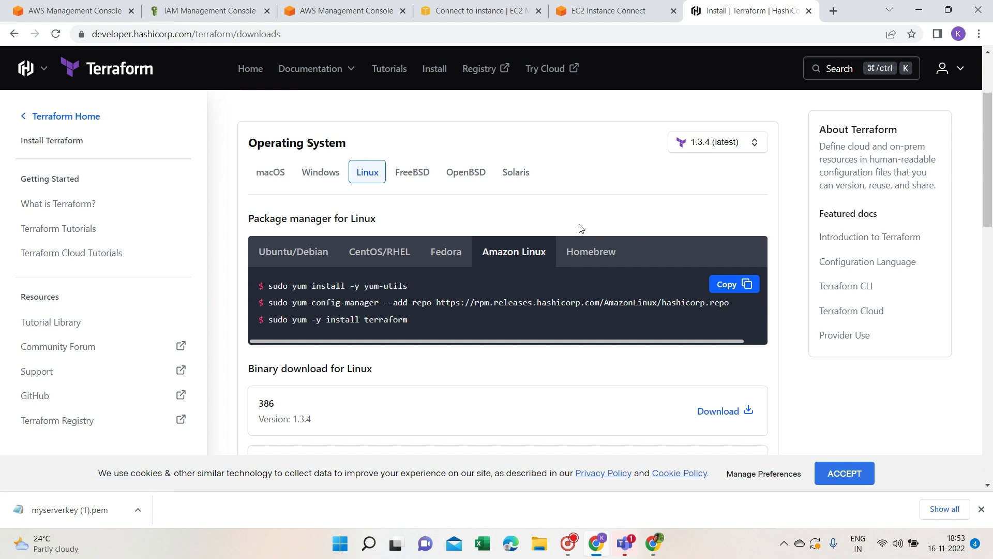
pyautogui.moveTo(468, 298)
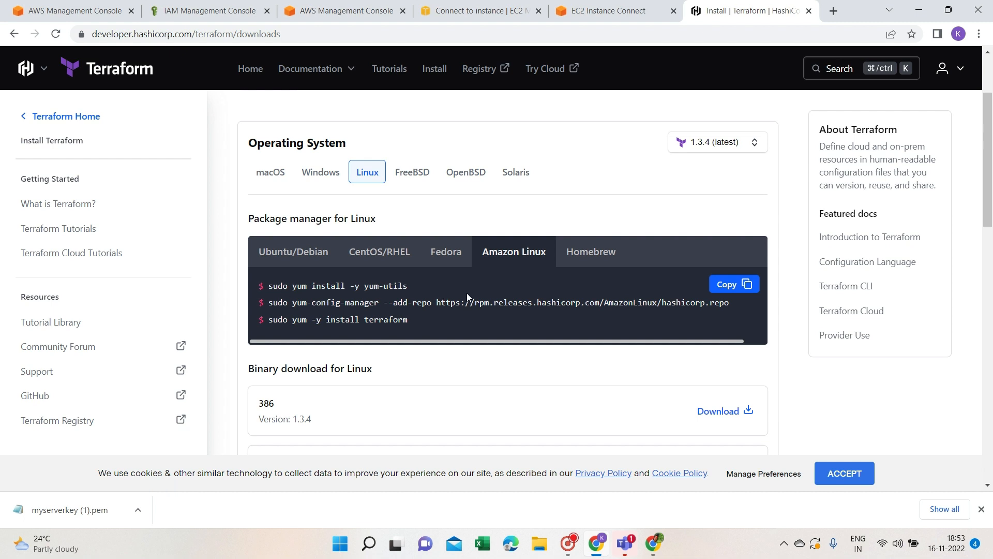
pyautogui.moveTo(741, 307)
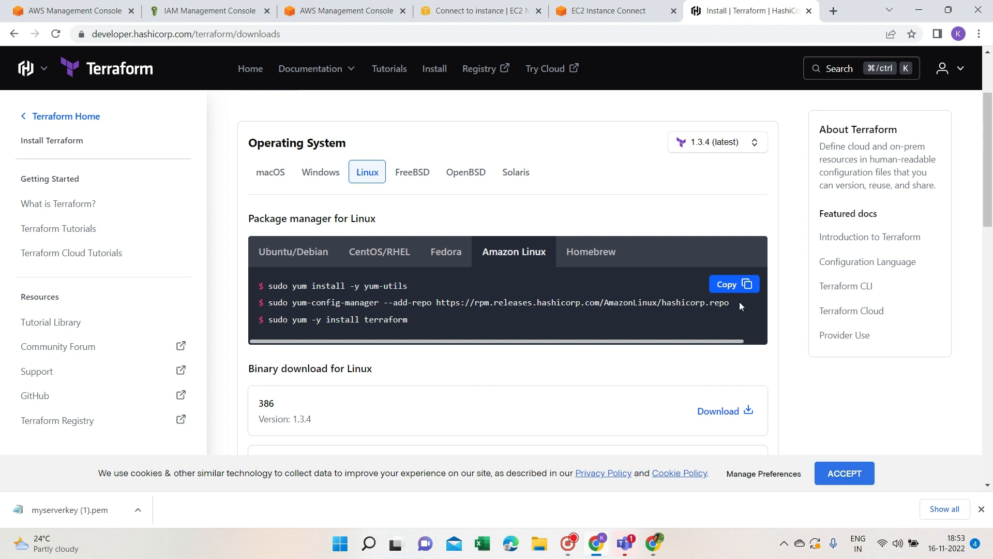
pyautogui.moveTo(296, 269)
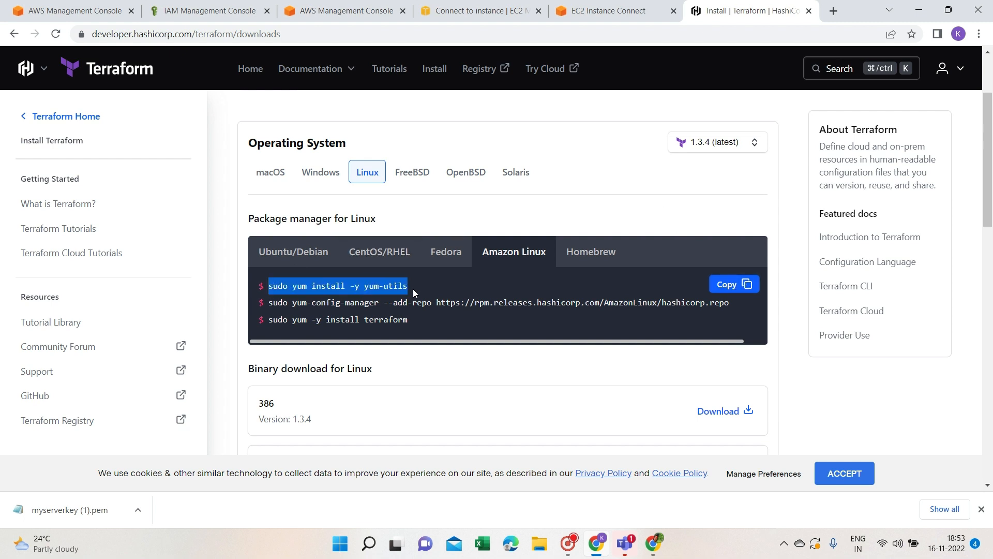
# Run sudo yum install -y yum-utils in the instance terminal.
pyautogui.click(608, 10)
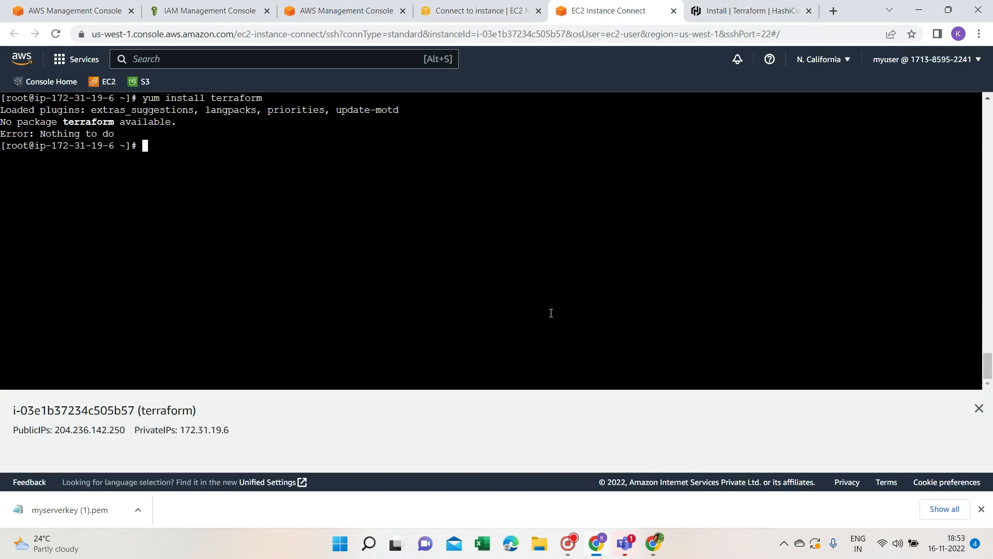
pyautogui.write('sudo yum install -y yum-utils')
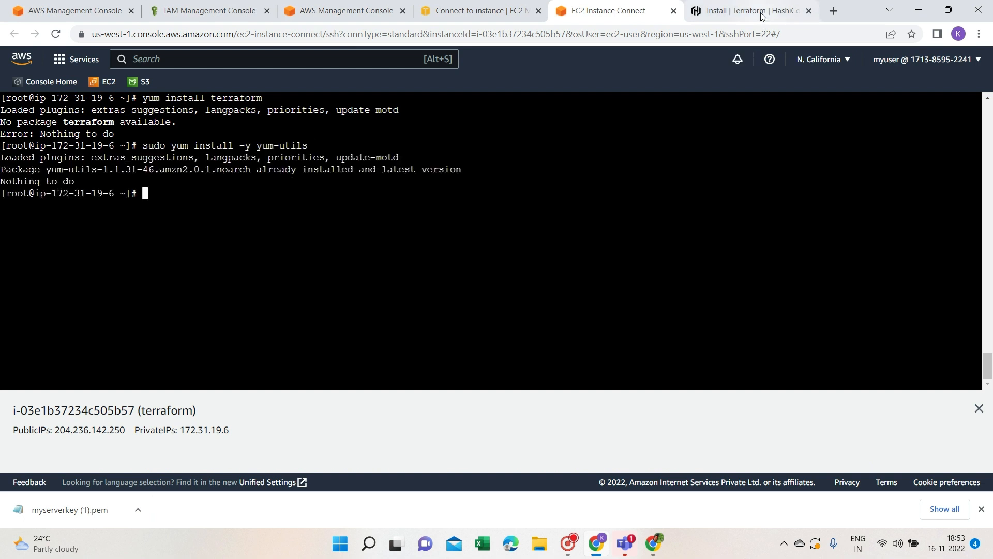
pyautogui.click(751, 10)
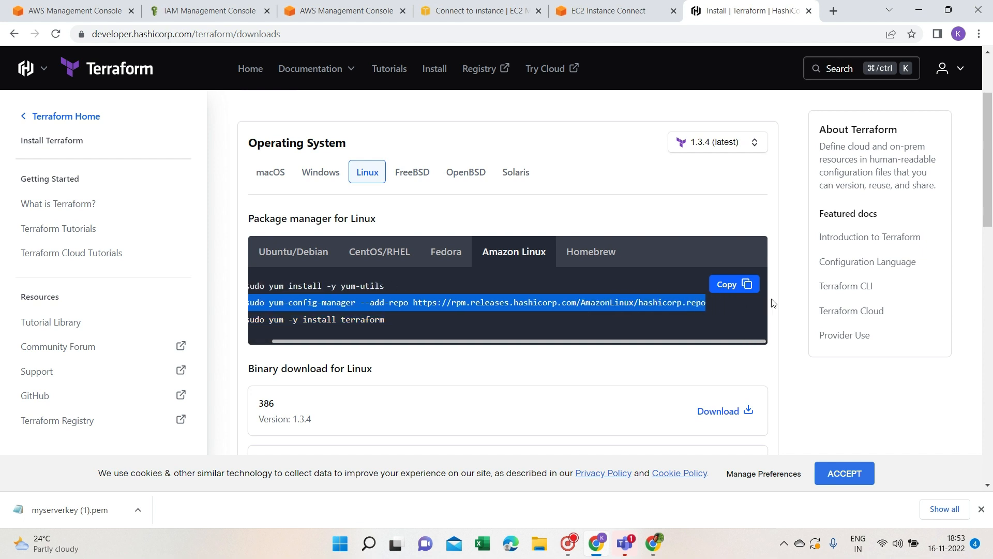
# Add the HashiCorp repository with the pasted yum-config-manager --add-repo command.
pyautogui.click(608, 11)
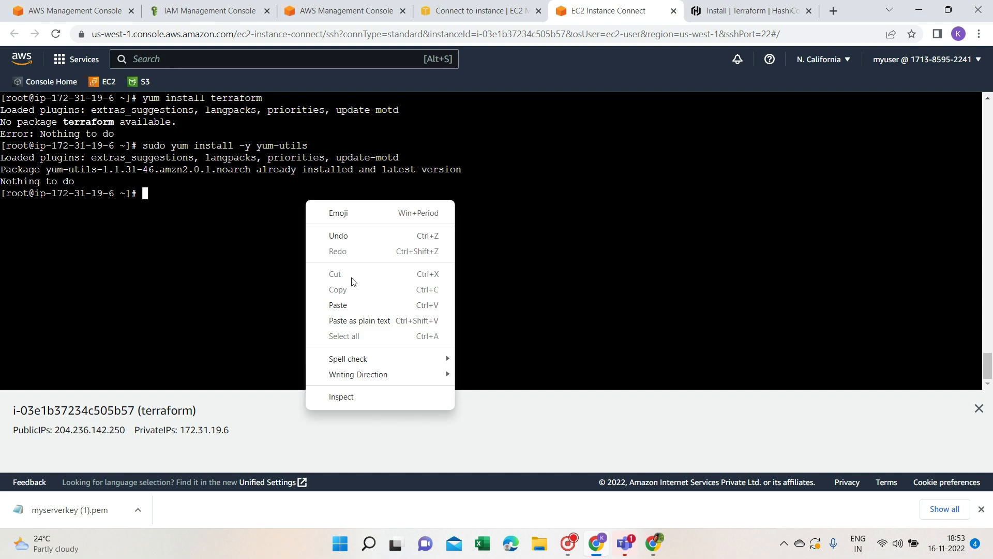
pyautogui.click(337, 304)
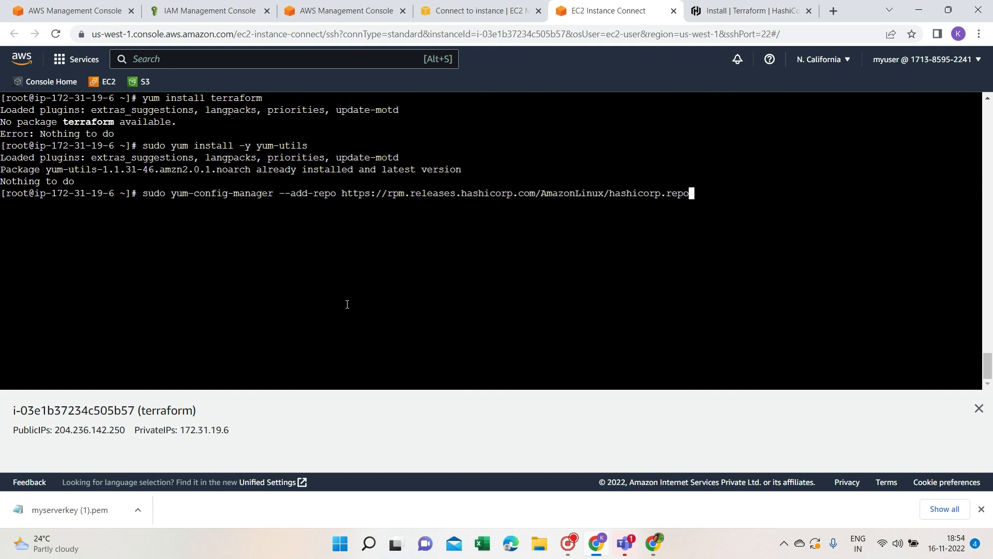
pyautogui.press('Return')
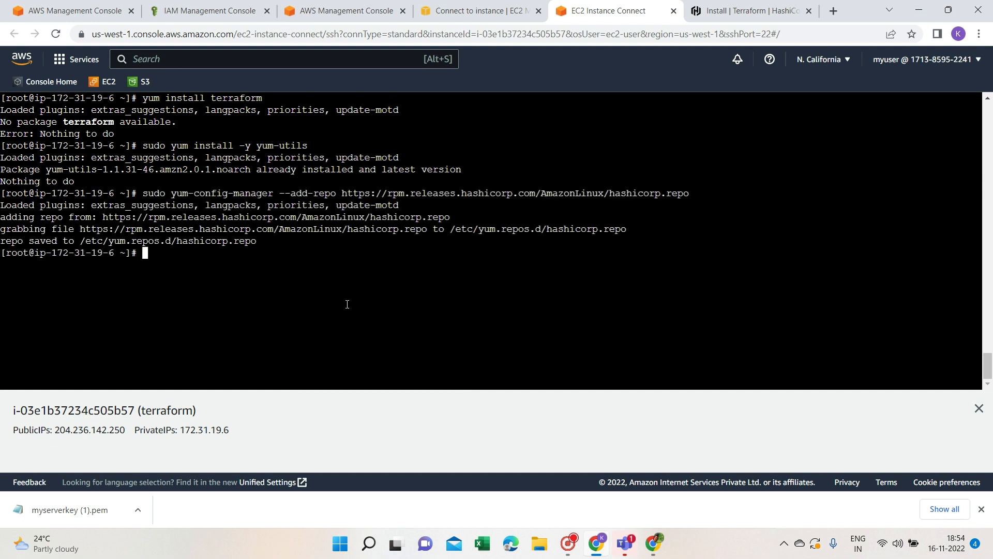
pyautogui.moveTo(78, 259)
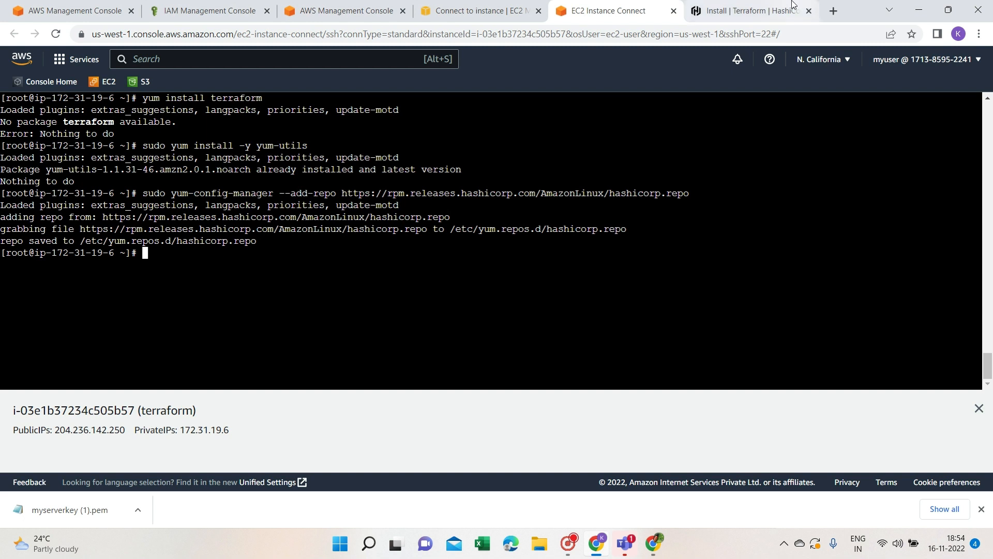
# Run yum update to load the HashiCorp repo metadata, then begin a terraform install command.
pyautogui.click(750, 10)
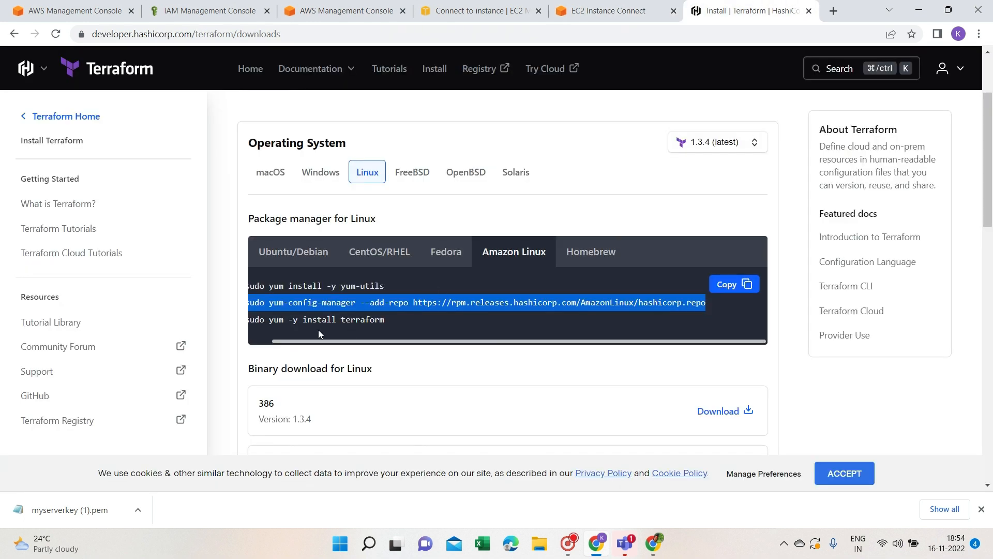
pyautogui.click(606, 10)
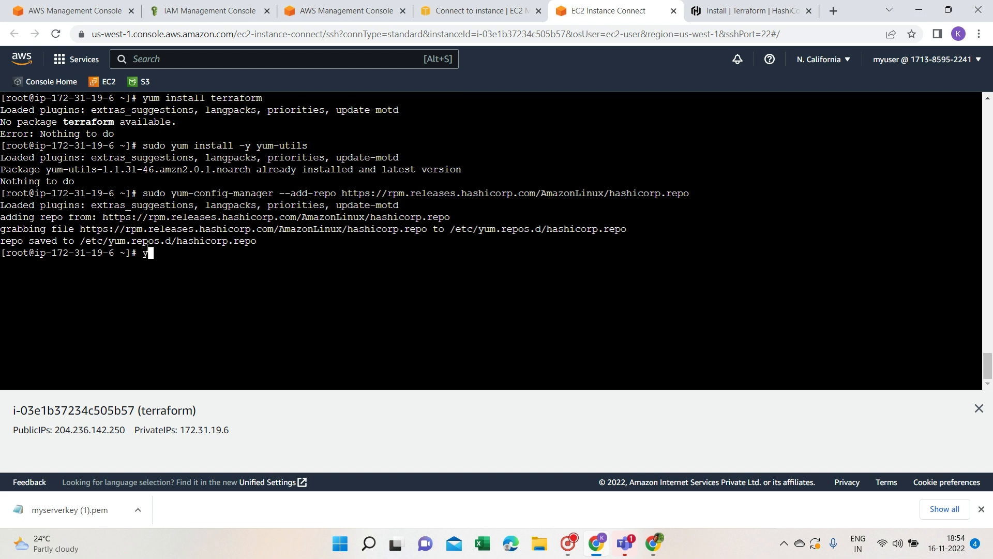
pyautogui.write('yum up')
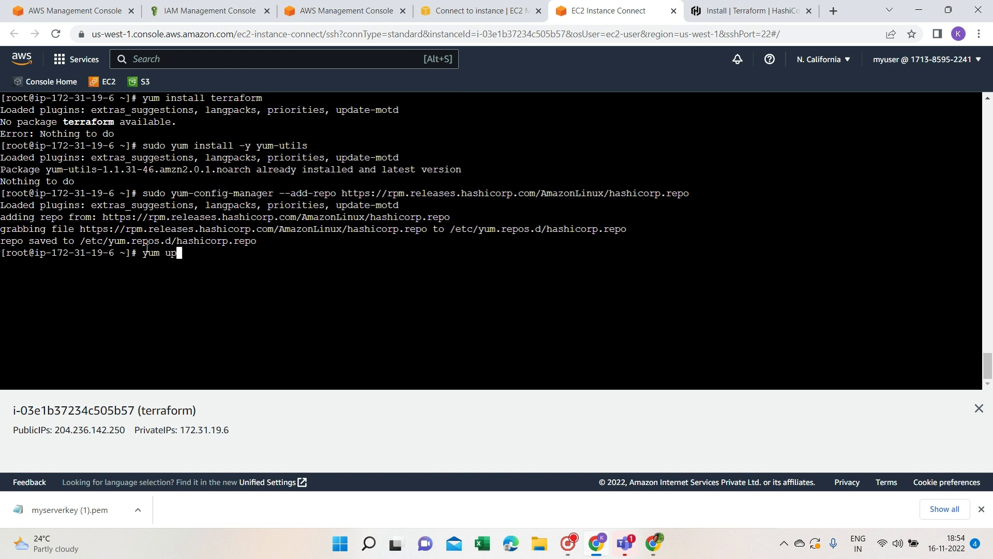
pyautogui.write('date -')
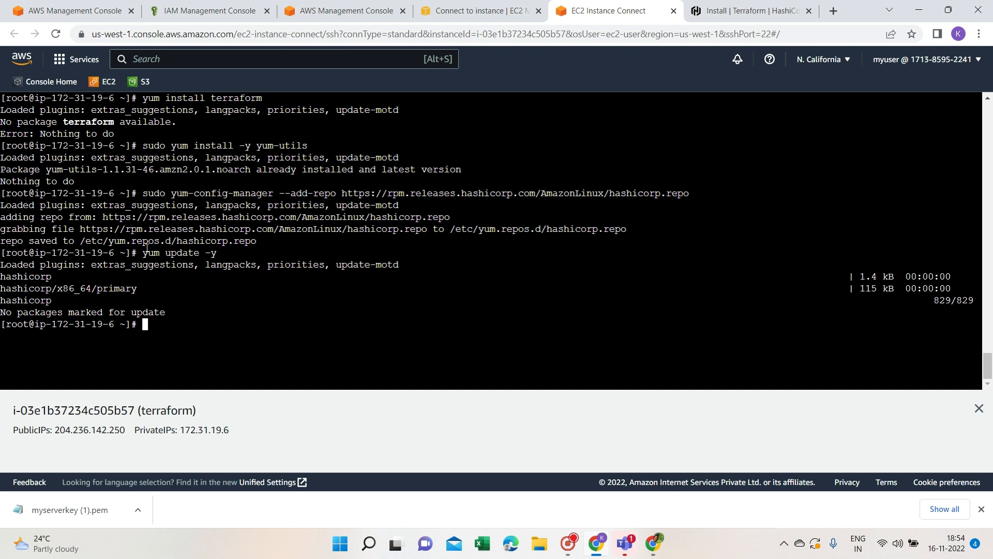
pyautogui.write('yum install t')
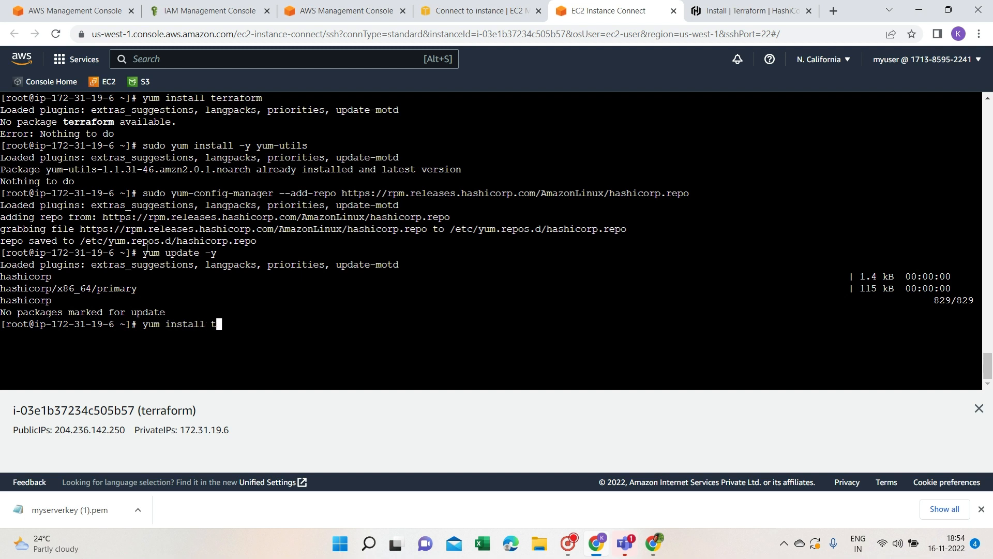
# Run yum install terraform to install Terraform from the HashiCorp repository.
pyautogui.write('er')
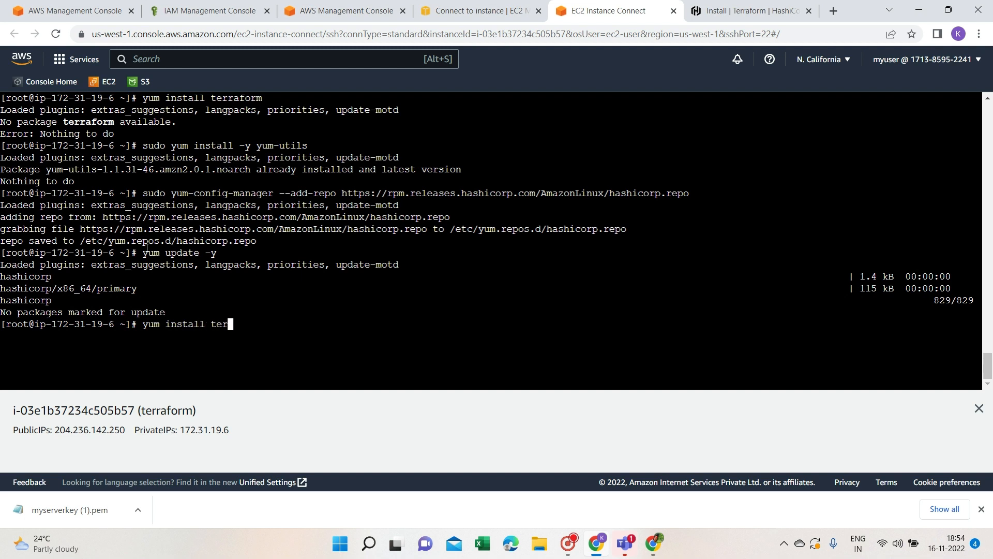
pyautogui.press('Return')
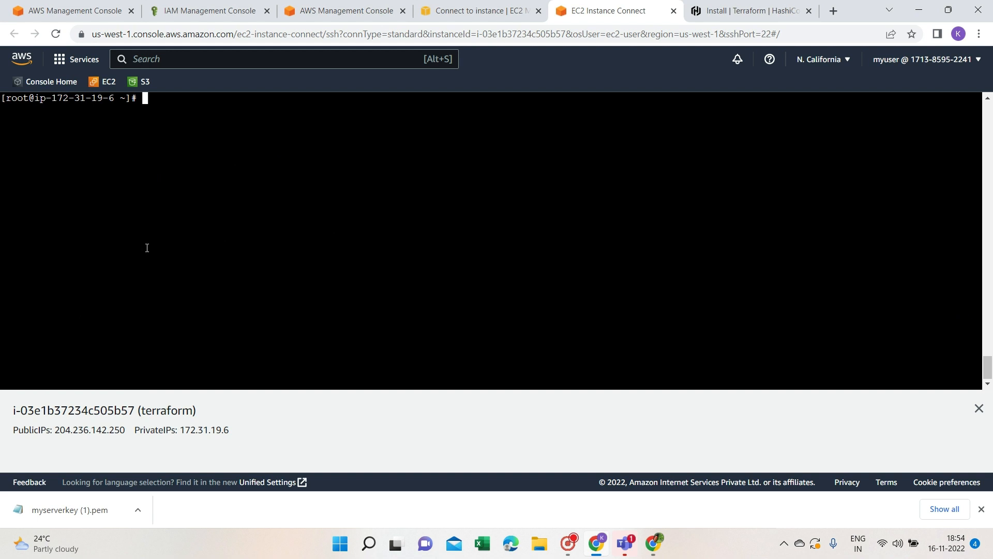
# Run terraform -v, which reports Terraform v1.3.4 on linux_amd64.
pyautogui.write('terraform -')
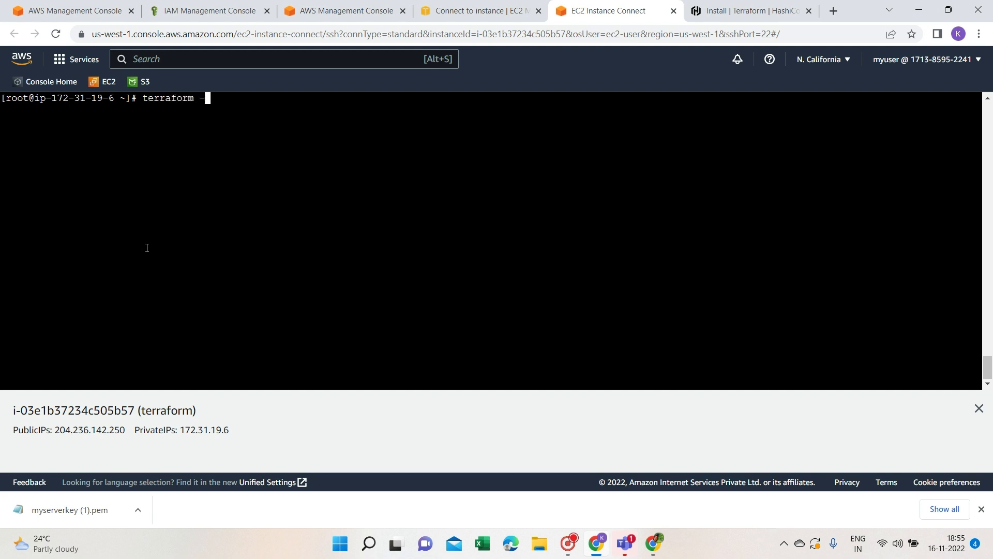
pyautogui.press('Return')
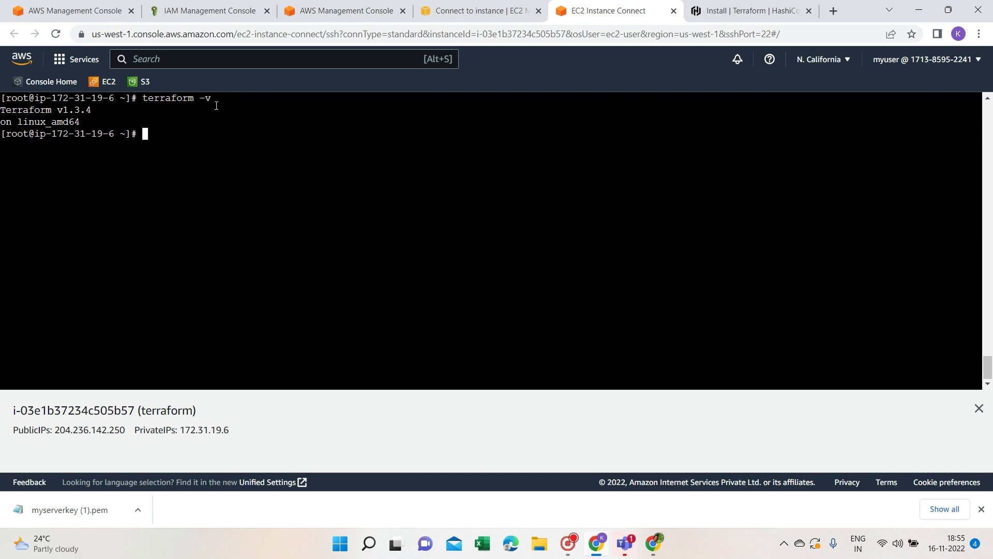